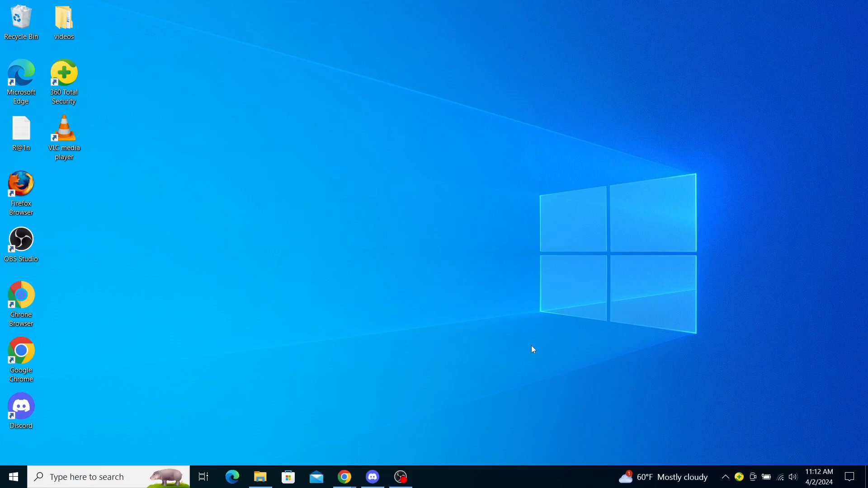
mouse_move(179, 353)
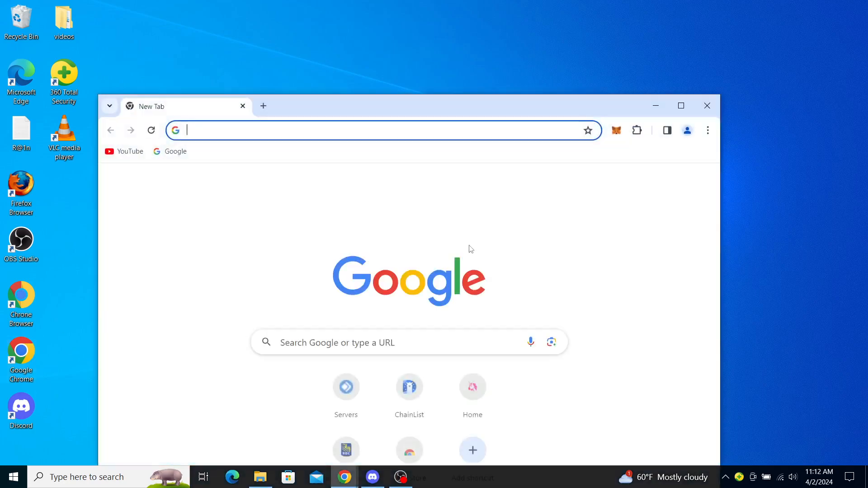
Maximize the Chrome window so the new-tab page fills the screen
click(681, 106)
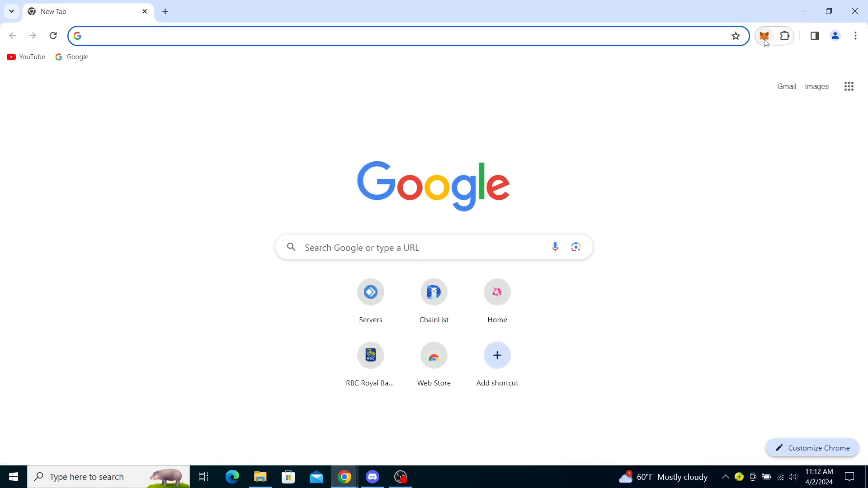
Show the MetaMask wallet popup with Account 1's 0 ETH on Manta Pacific Mainnet
click(764, 36)
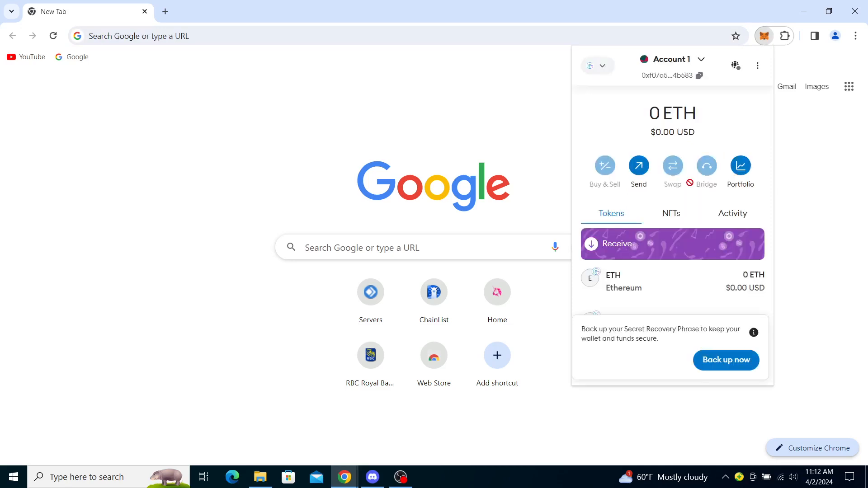
mouse_move(658, 297)
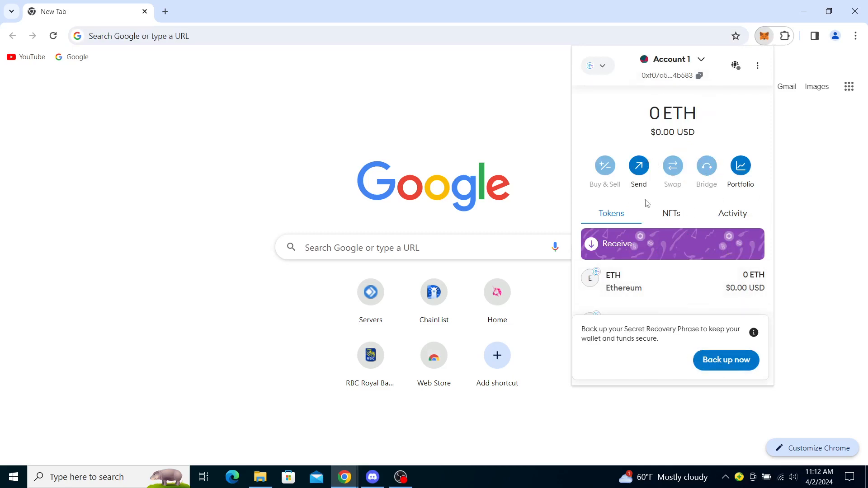
mouse_move(760, 100)
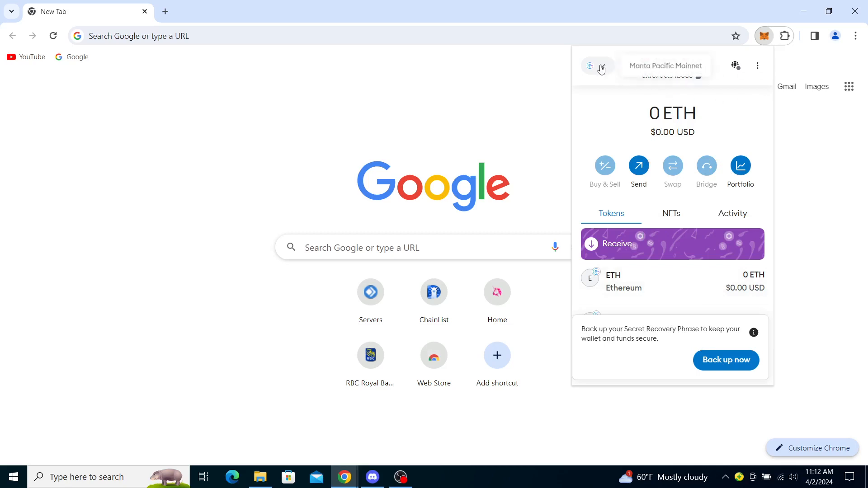
click(666, 65)
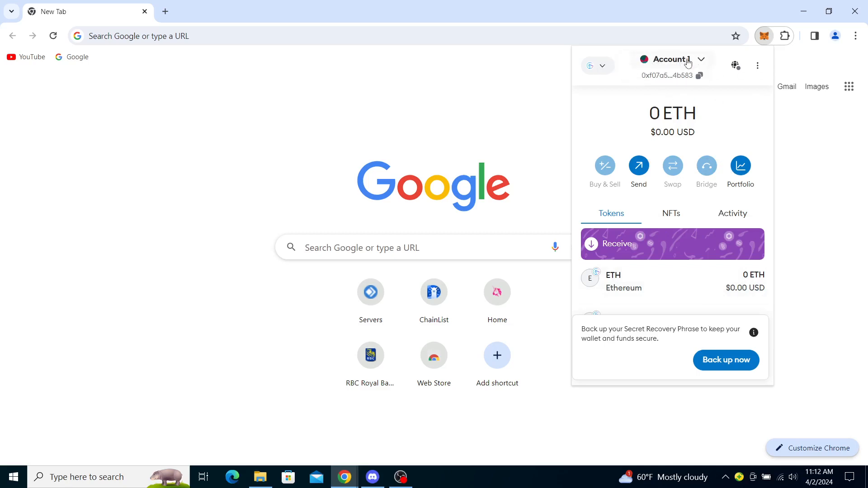
mouse_move(699, 76)
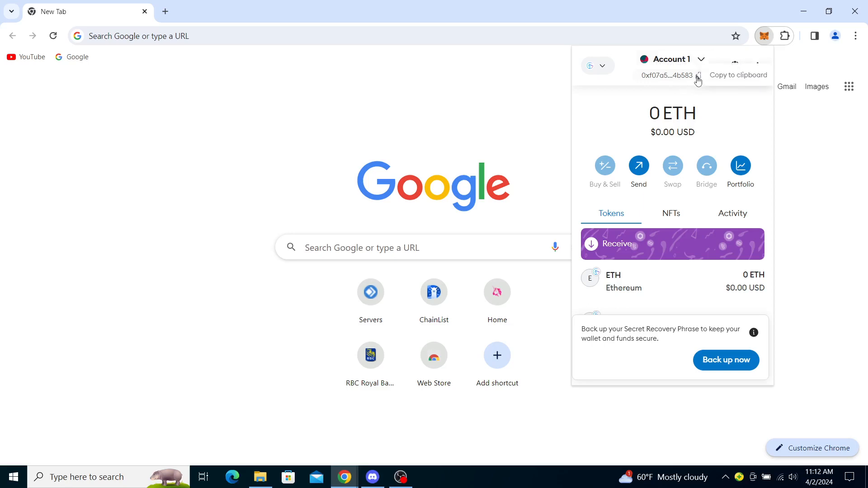
Show the account options menu with details, settings and Lock MetaMask
click(758, 65)
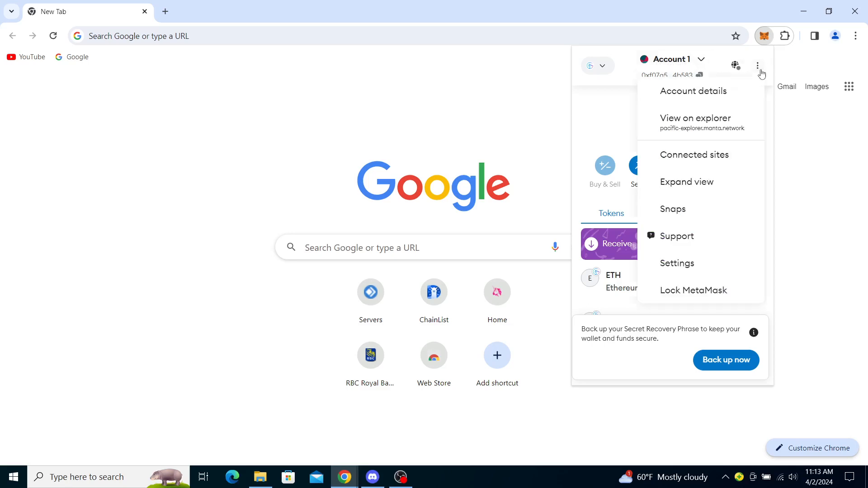
mouse_move(759, 69)
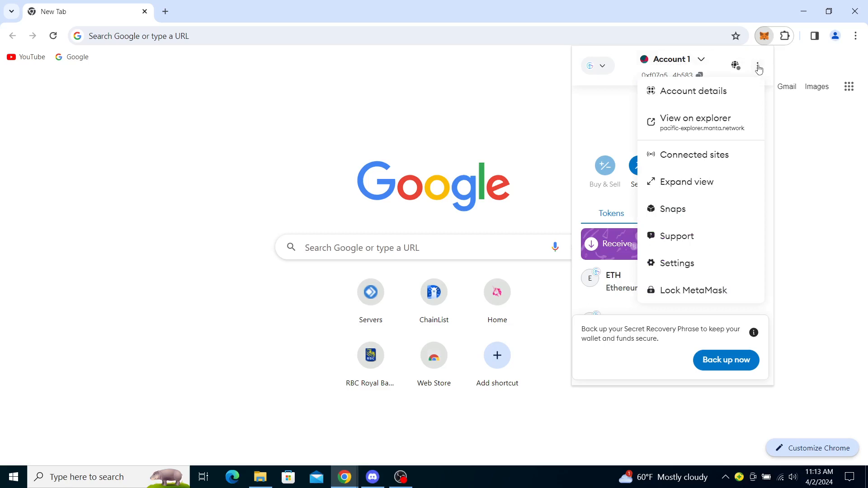
mouse_move(729, 243)
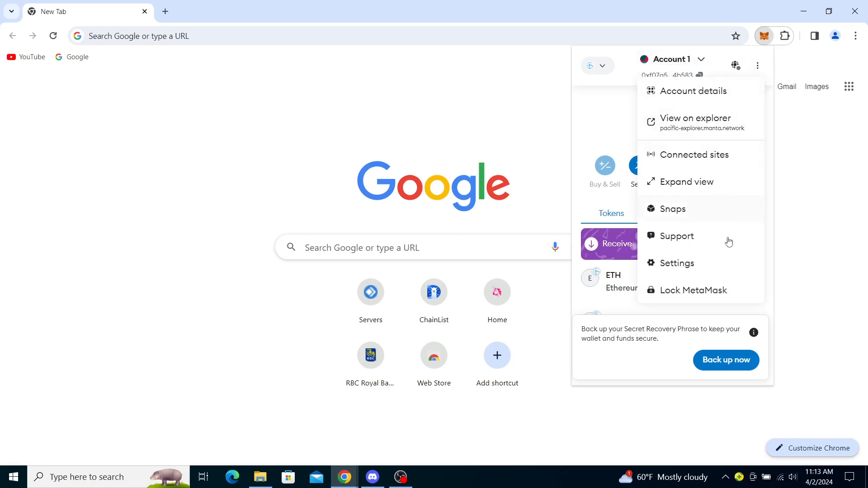
mouse_move(700, 173)
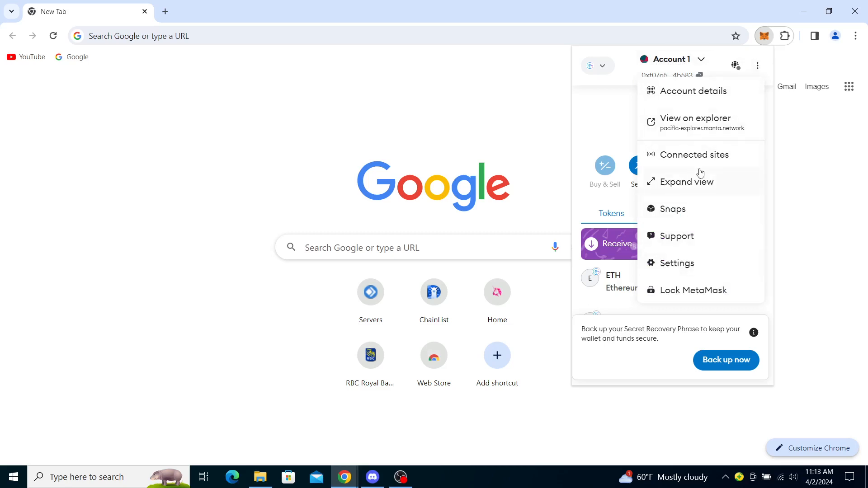
mouse_move(687, 292)
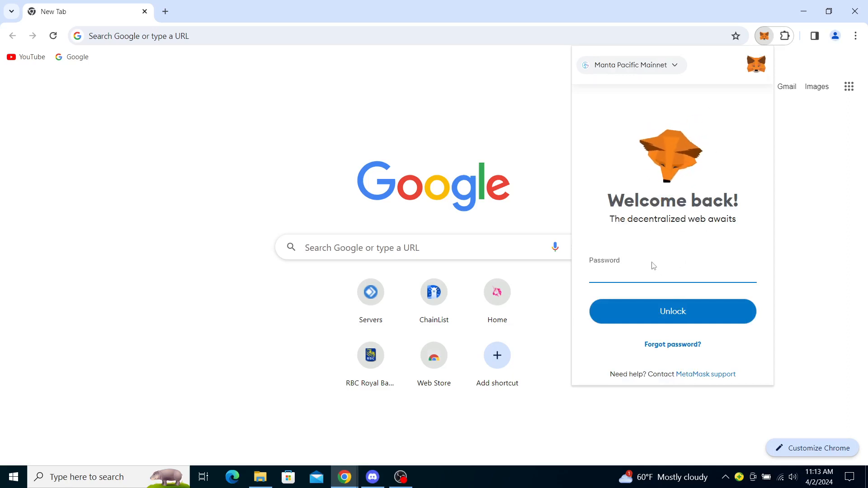
mouse_move(662, 266)
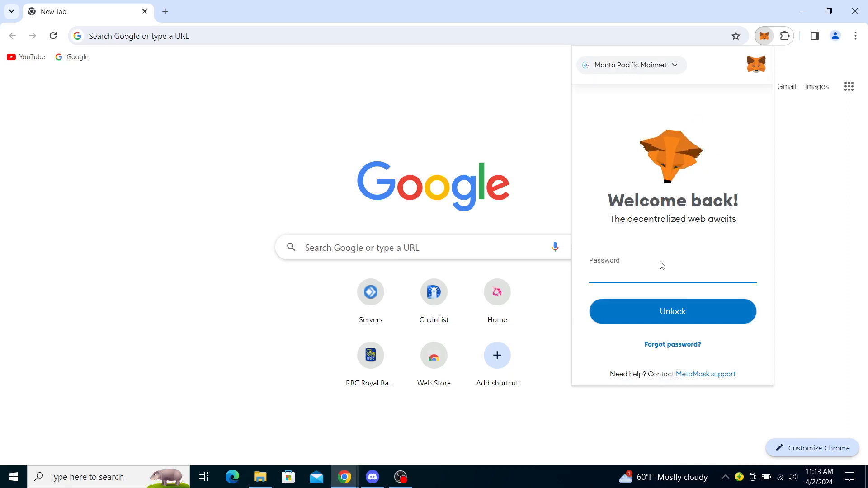
click(665, 273)
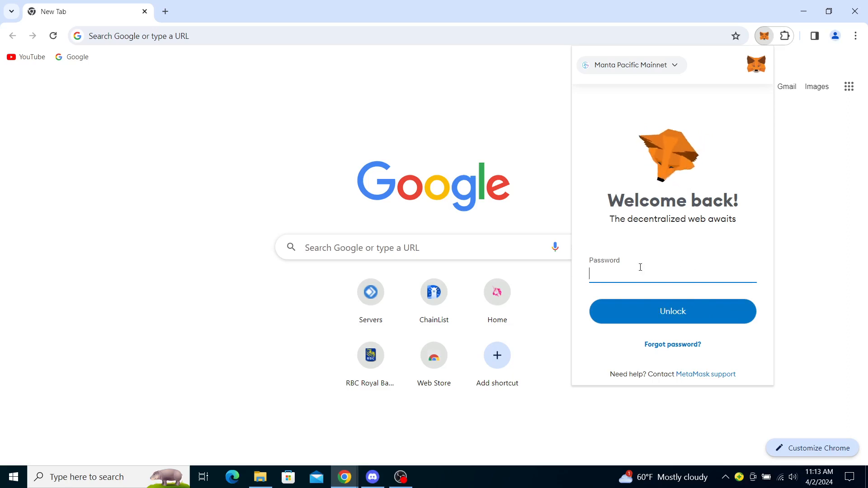
text(password)
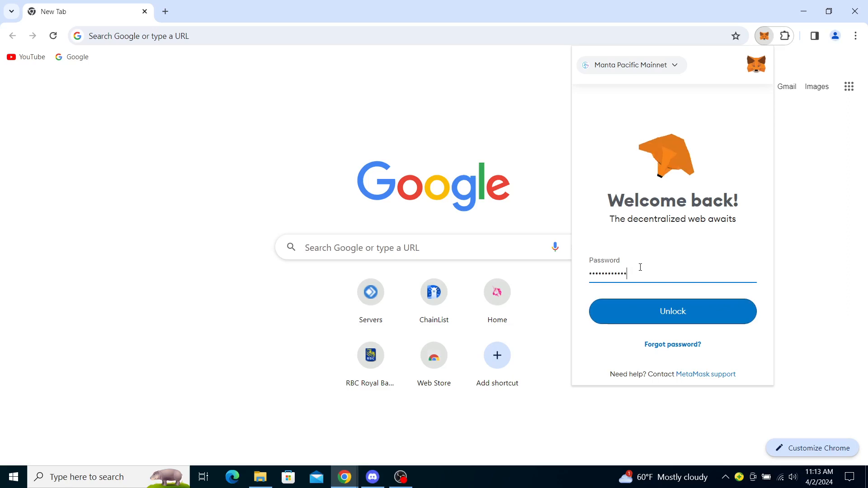
mouse_move(640, 315)
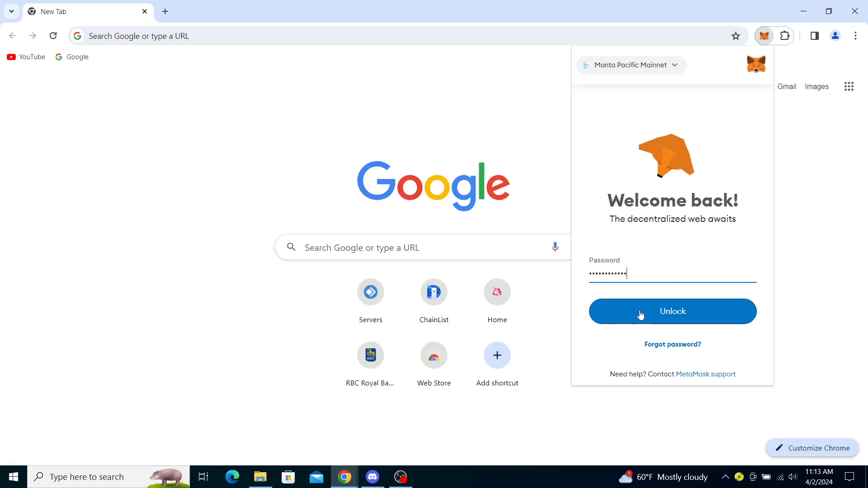
click(672, 311)
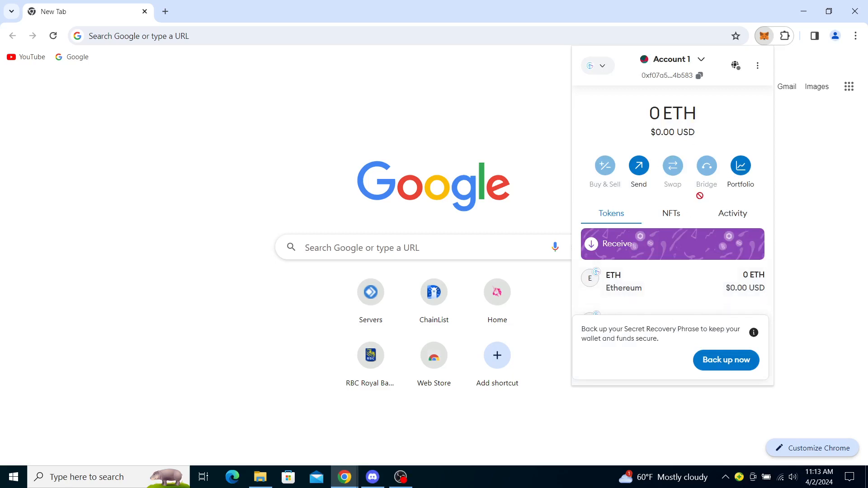
mouse_move(709, 254)
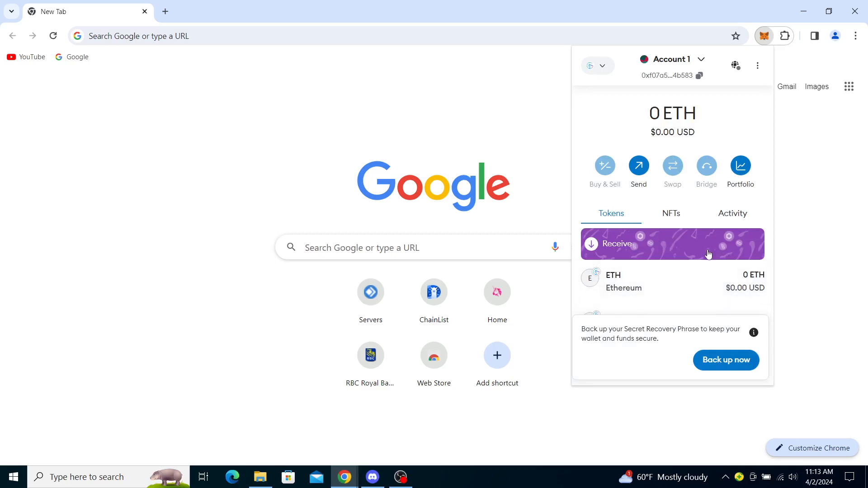
mouse_move(747, 161)
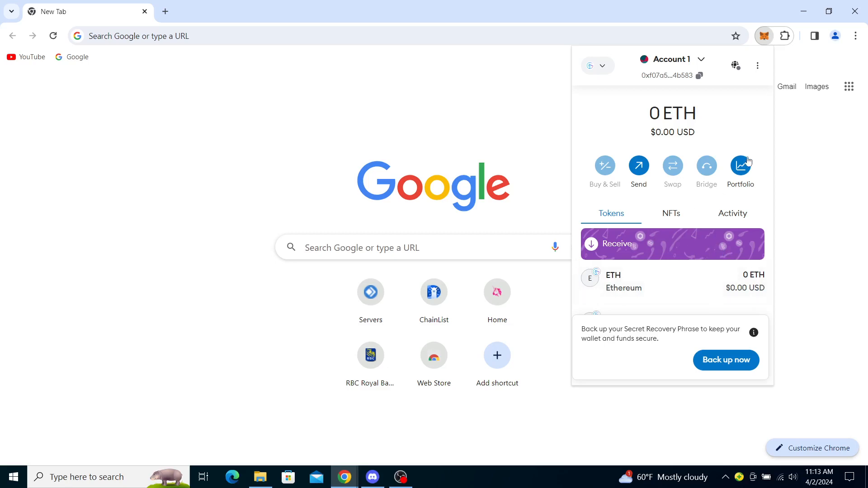
Show the account options menu again over the unlocked wallet
click(758, 65)
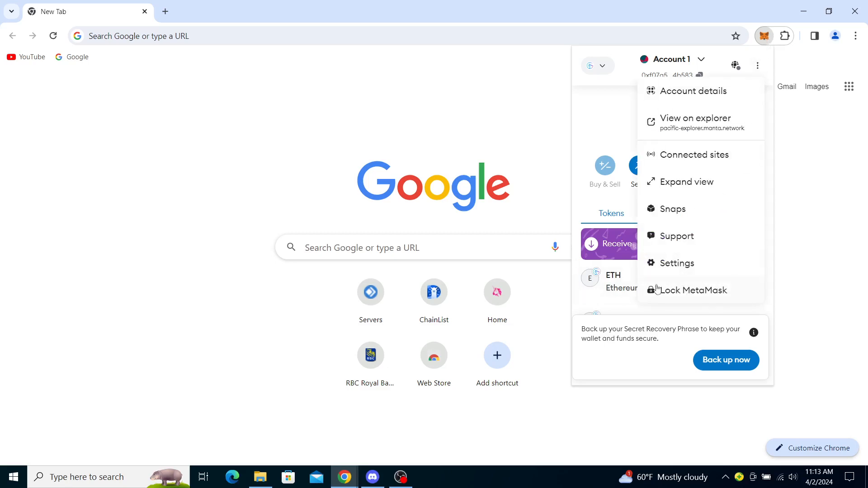
mouse_move(641, 322)
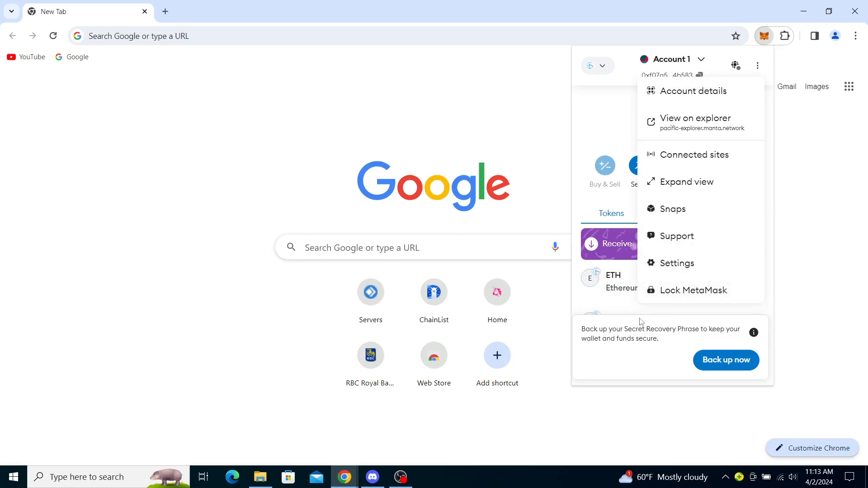
mouse_move(620, 261)
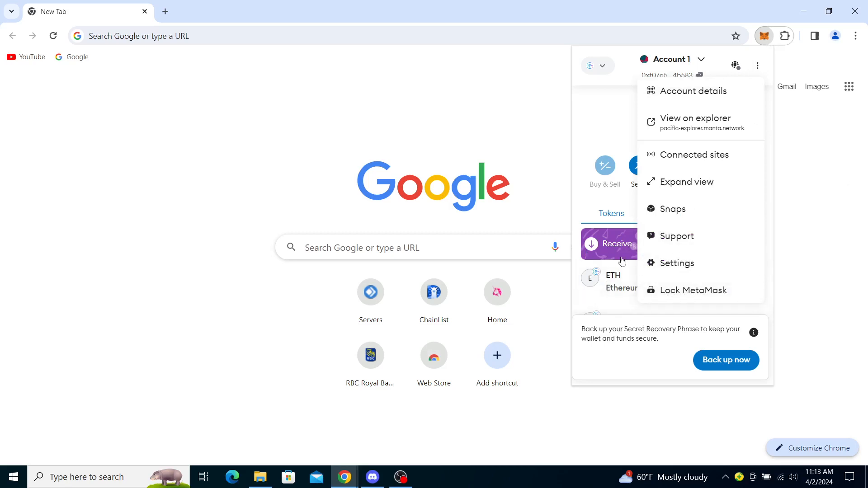
mouse_move(756, 72)
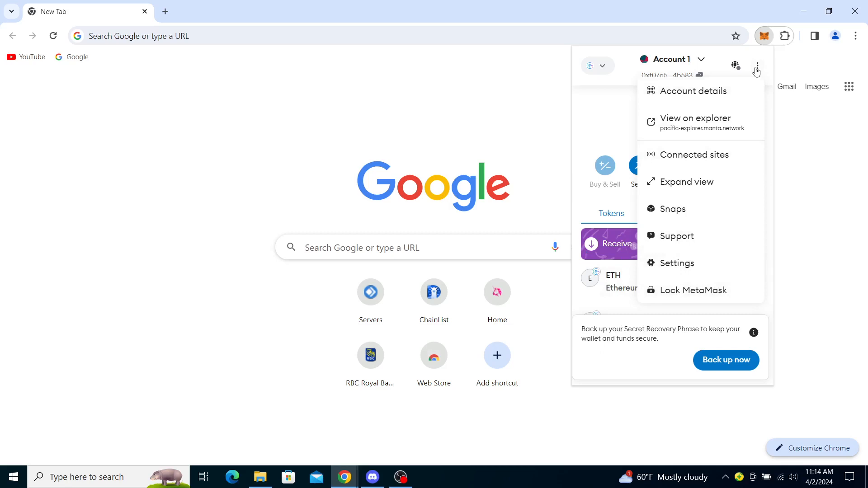